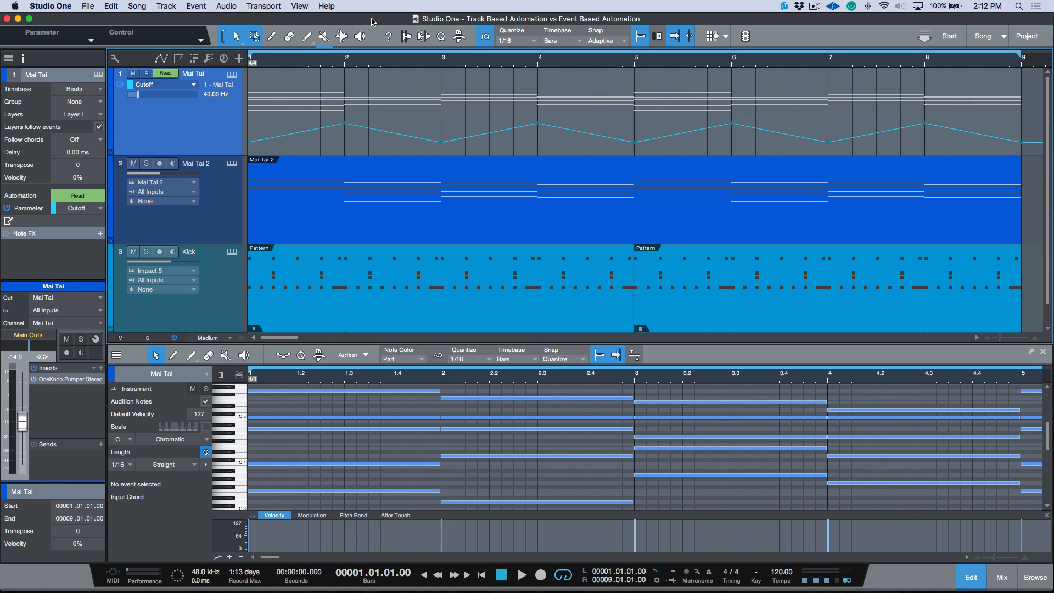
- Hide the Mai Tai track's Cutoff automation envelope so its note part shows
left_click(195, 163)
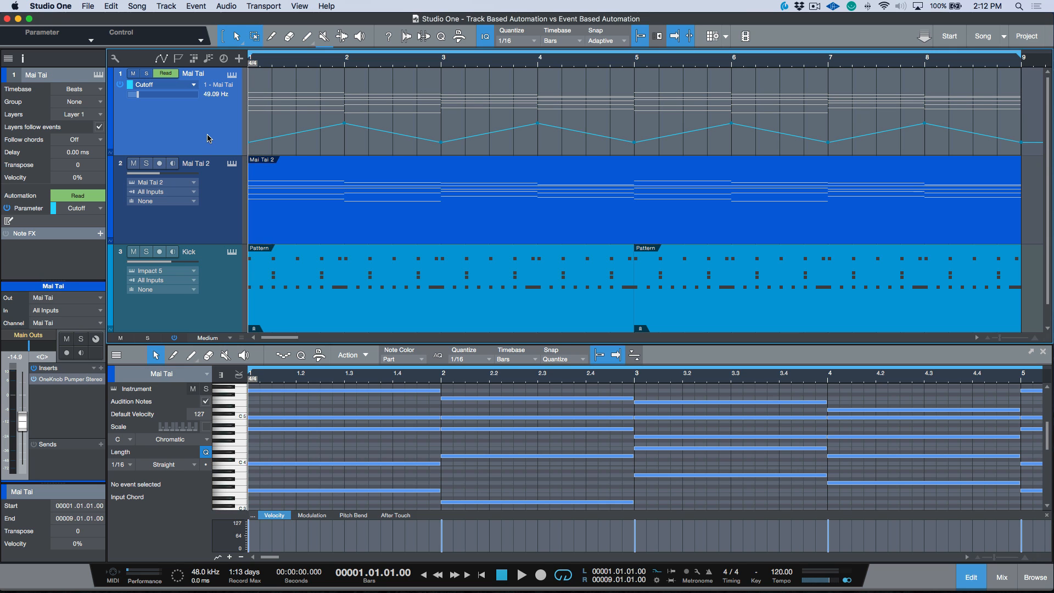
mouse_move(211, 128)
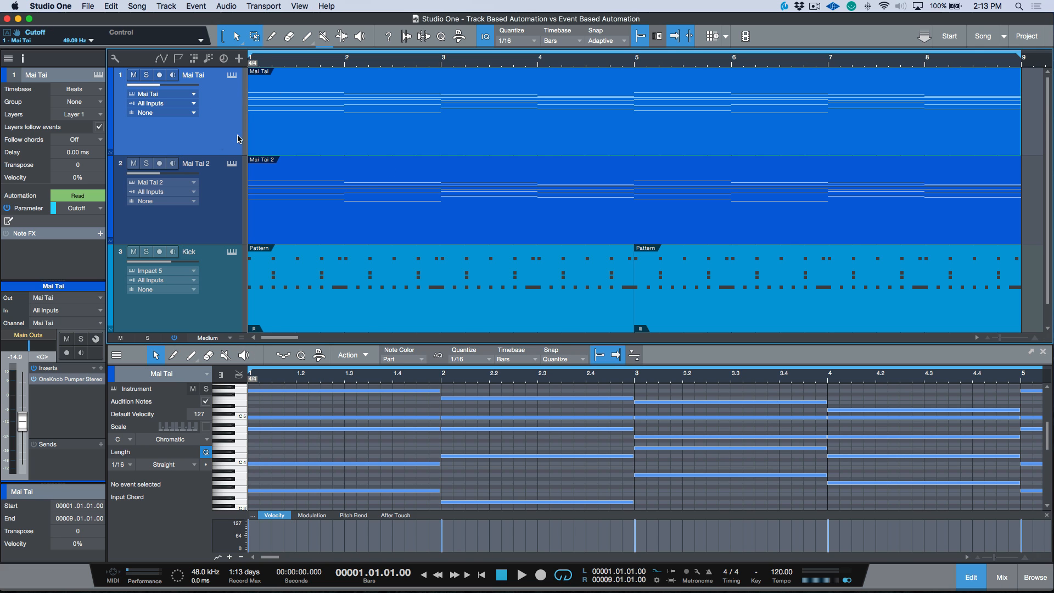
mouse_move(536, 232)
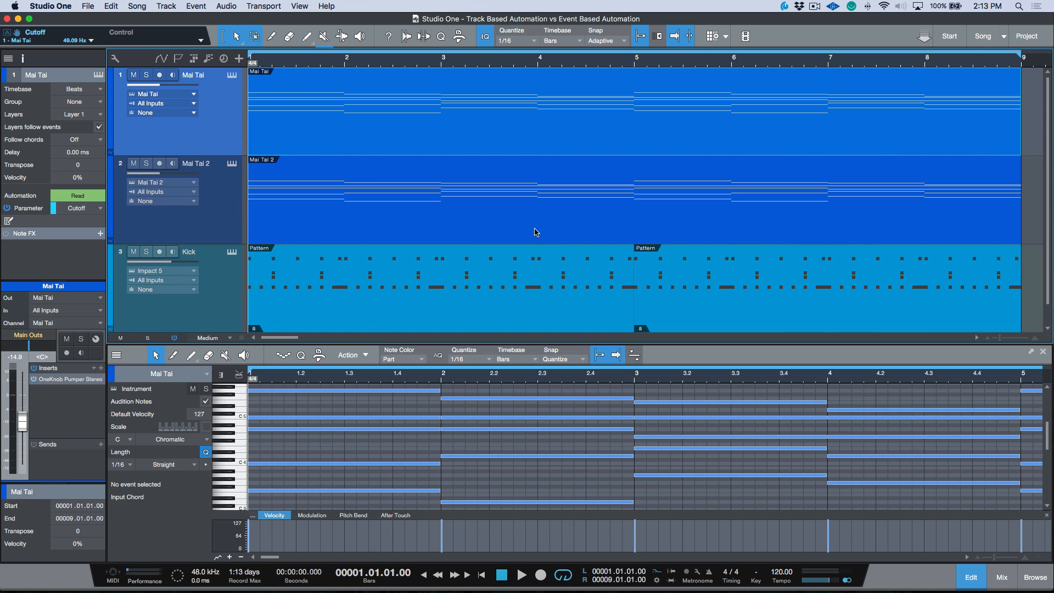
mouse_move(471, 228)
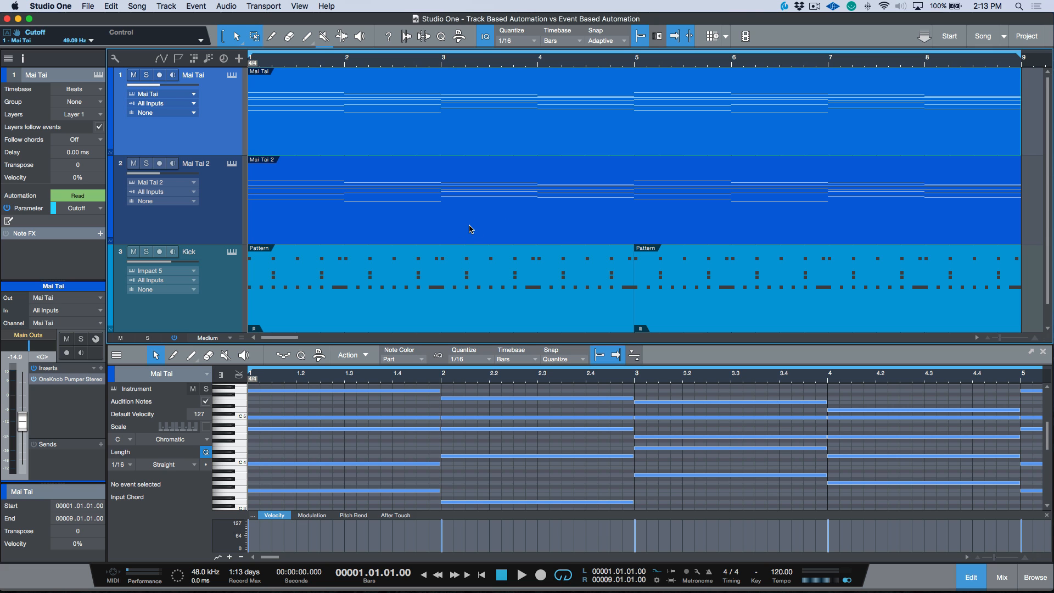
mouse_move(232, 76)
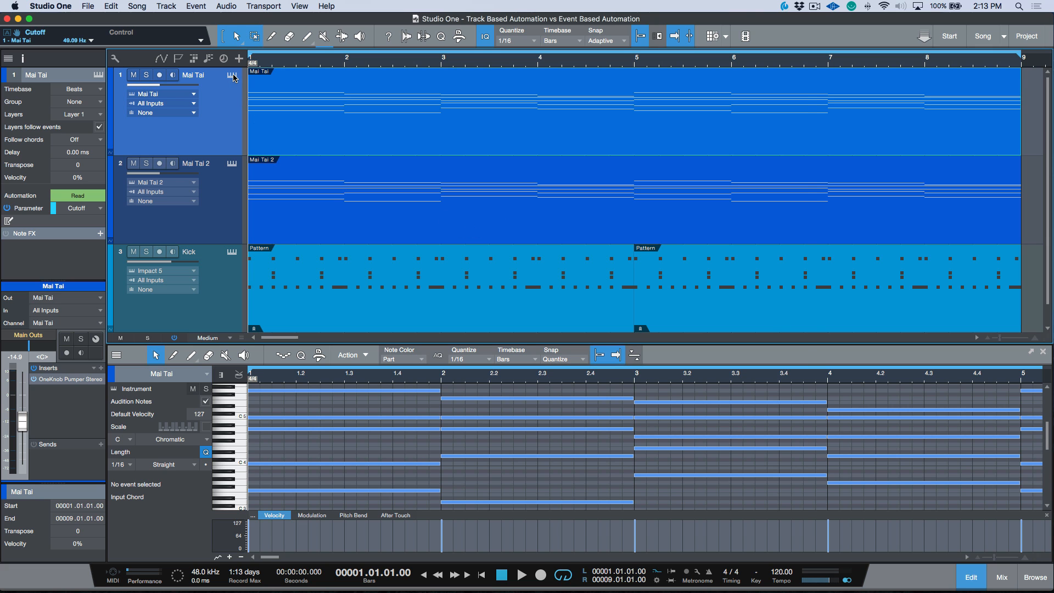
- Play the song with the Mai Tai synth open to watch its Cutoff follow the envelope, then stop and close it
left_click(233, 74)
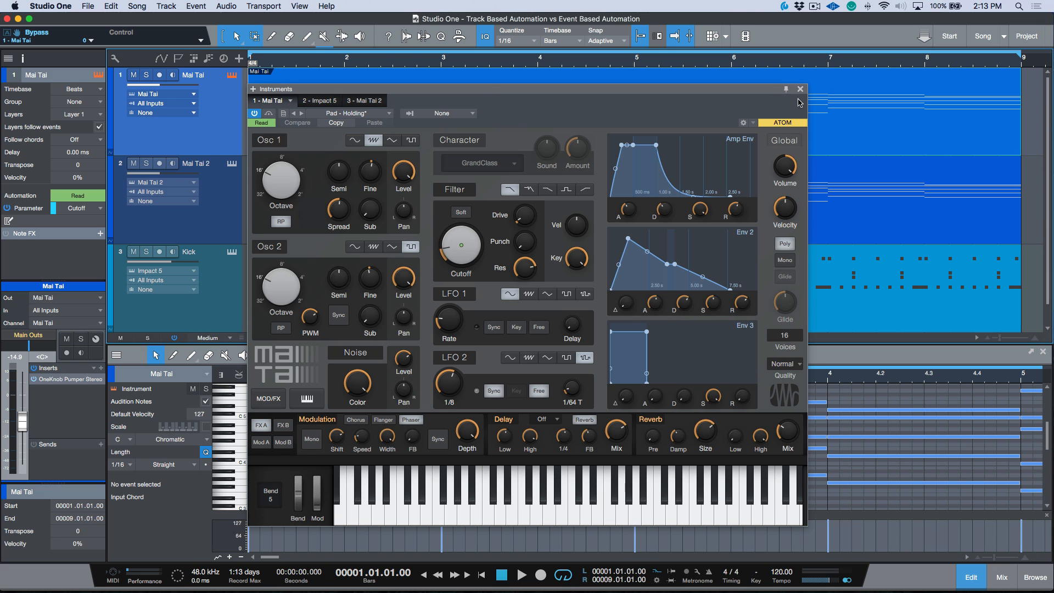
left_click(799, 89)
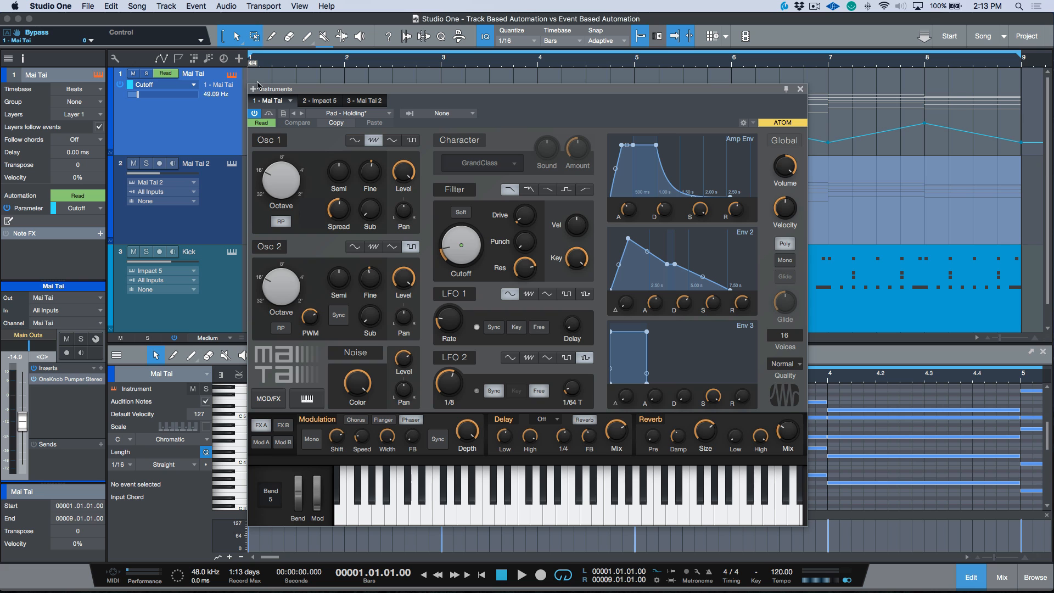
left_click(522, 576)
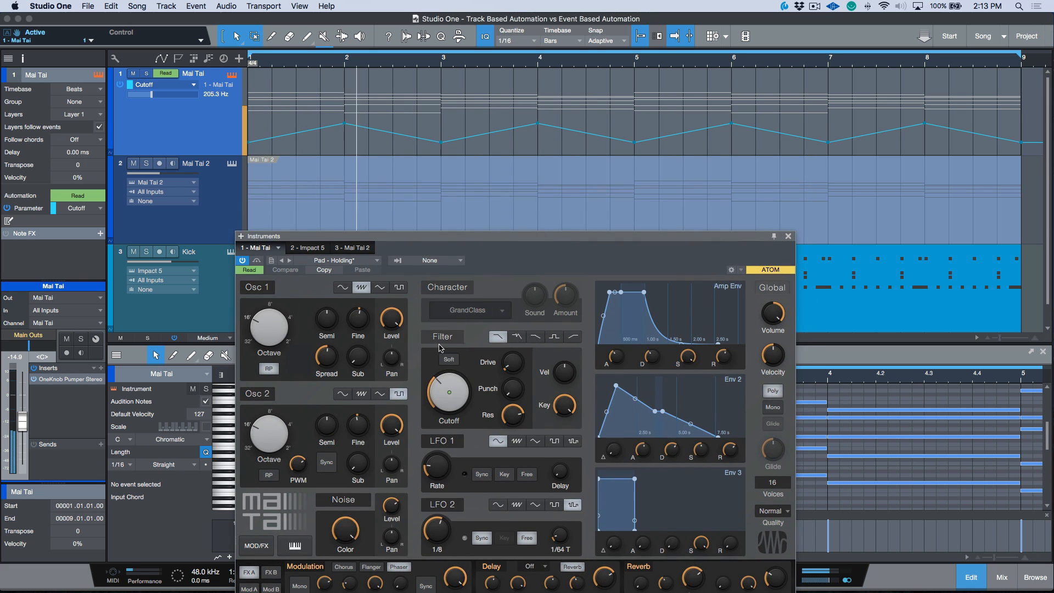
left_click_drag(447, 391, 447, 418)
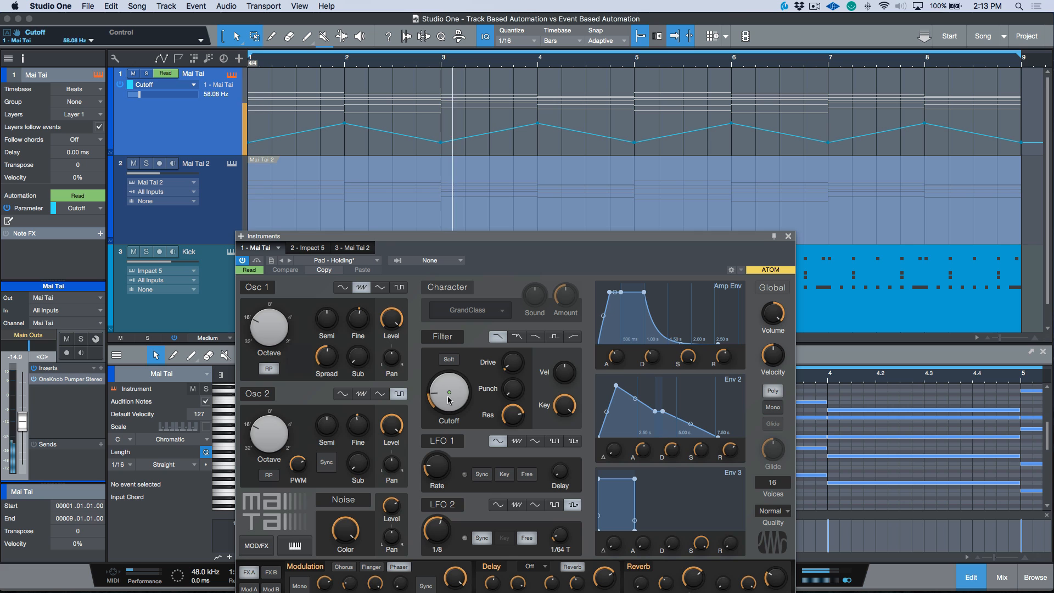
left_click_drag(447, 390, 447, 377)
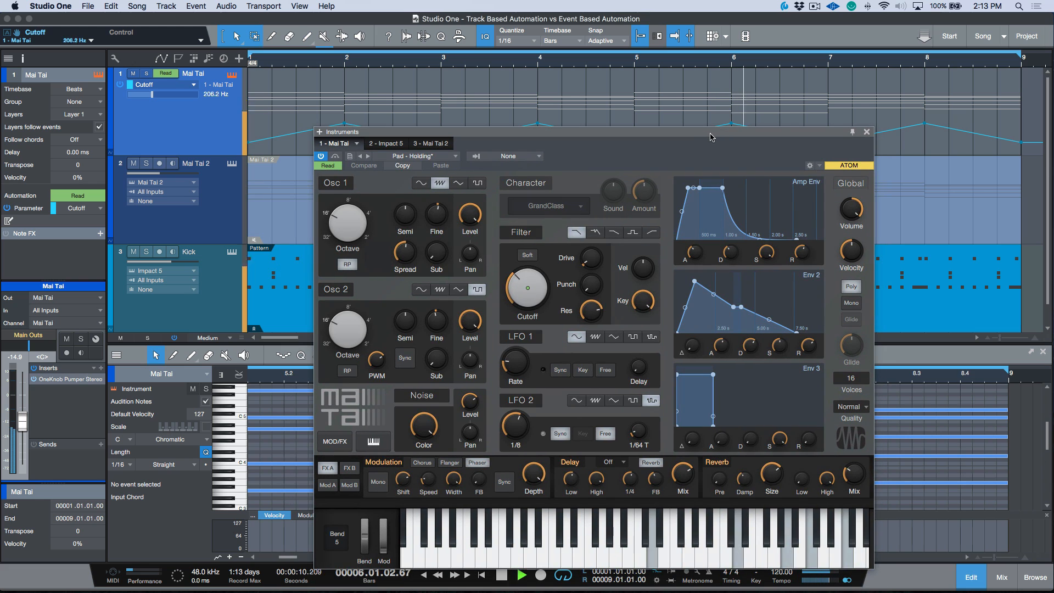
left_click(501, 574)
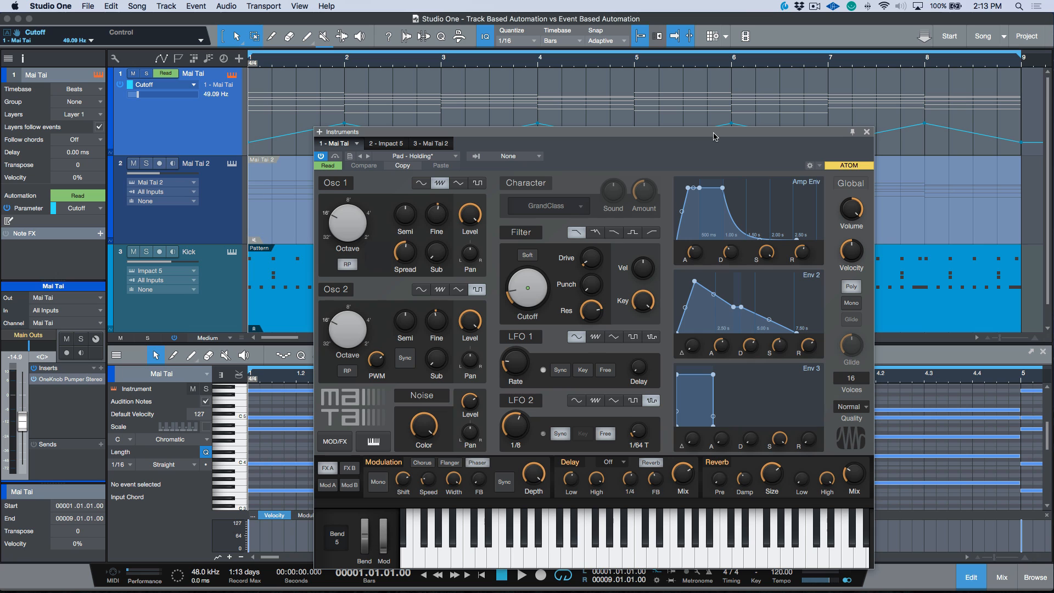
left_click(866, 131)
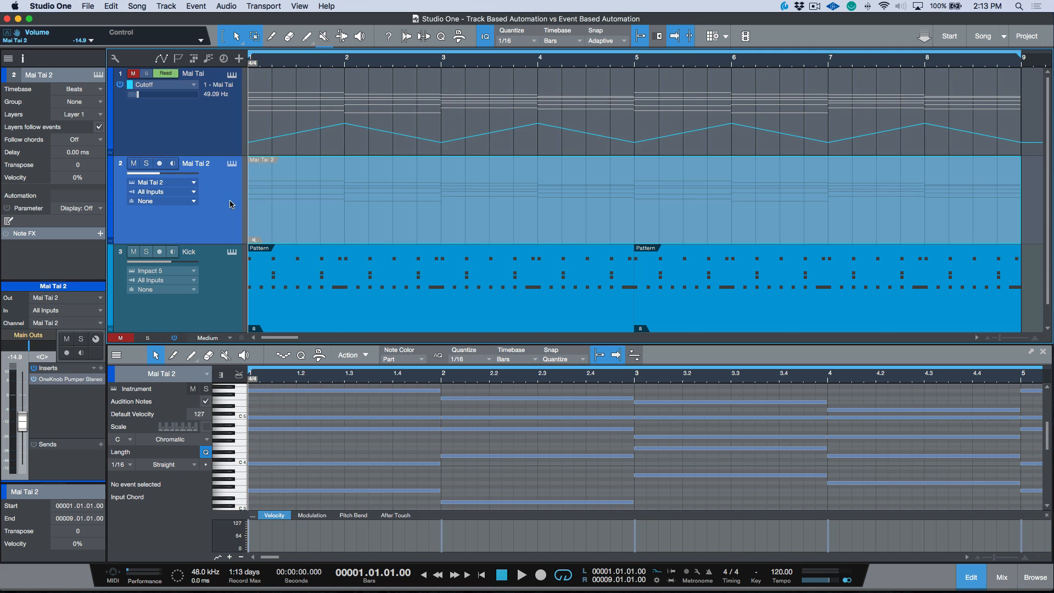
mouse_move(422, 225)
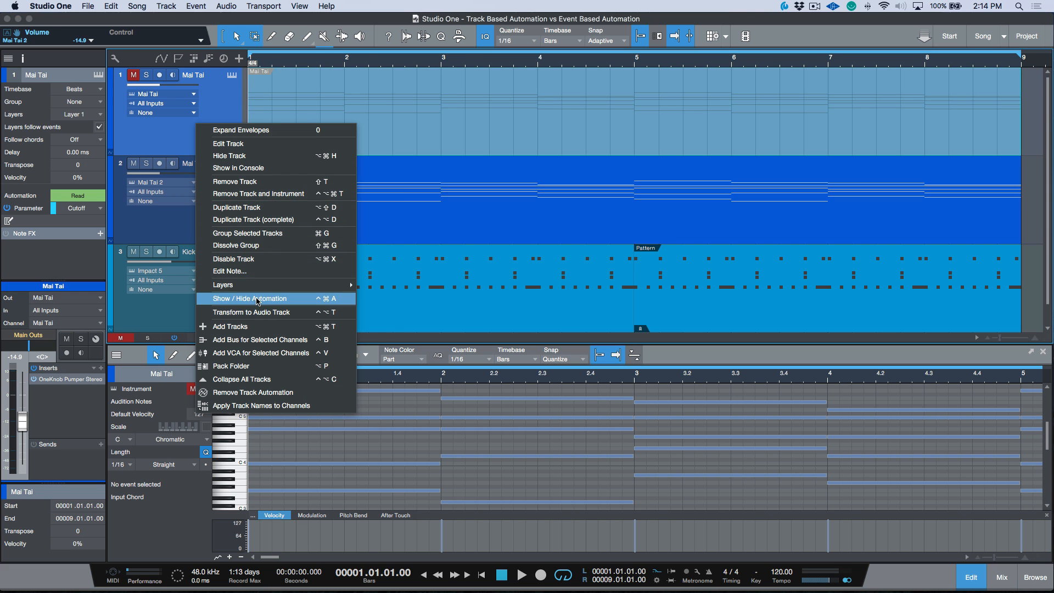
- Toggle the Mai Tai track's automation display to bring back its Cutoff envelope
left_click(250, 298)
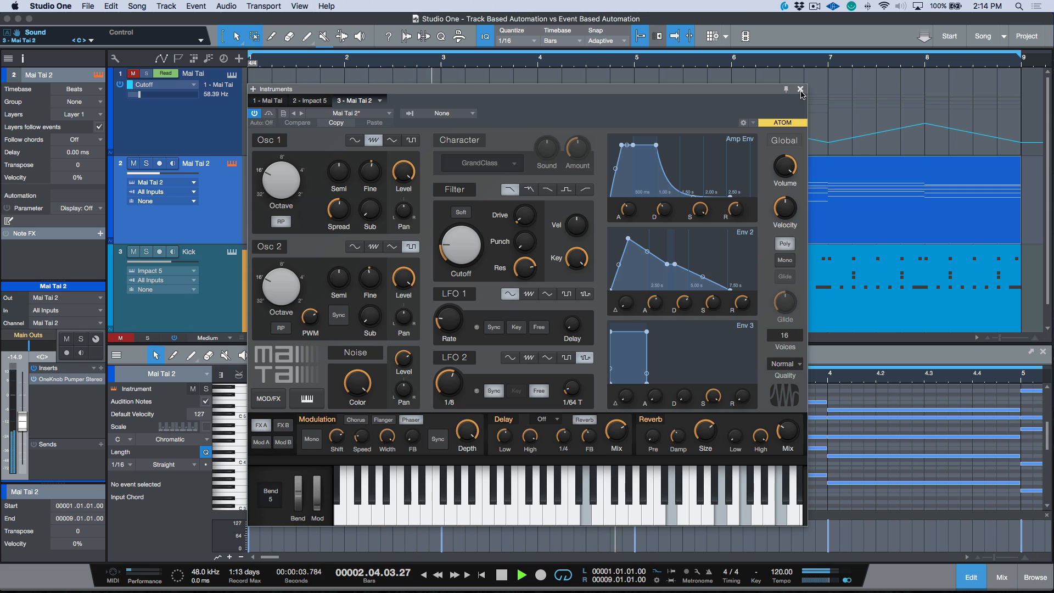
- Stop playback and turn the Mai Tai 2 filter Cutoff knob so it can be added as a part parameter
left_click(801, 89)
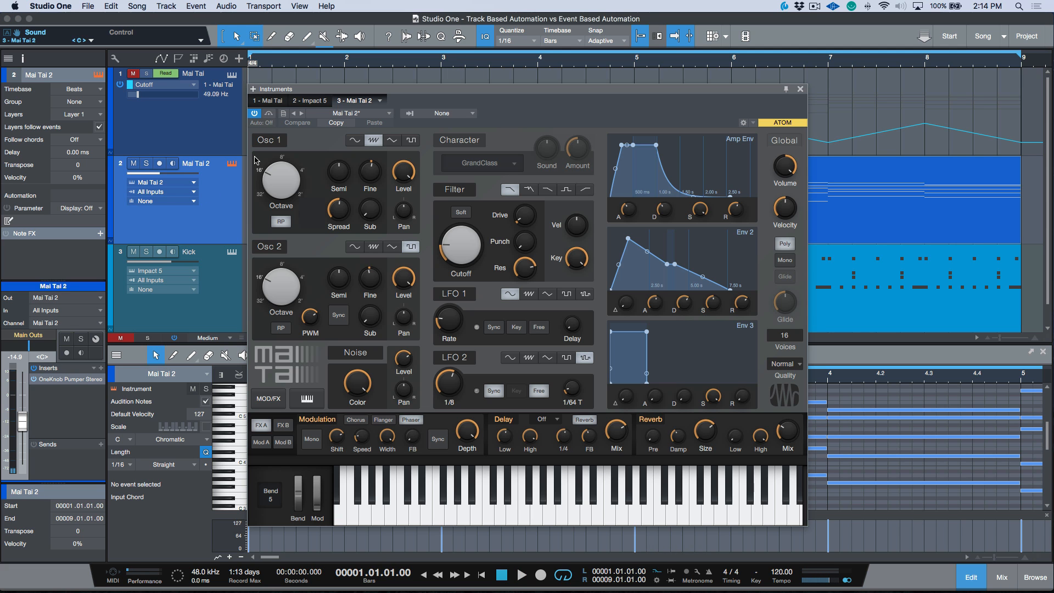
left_click_drag(461, 245, 467, 262)
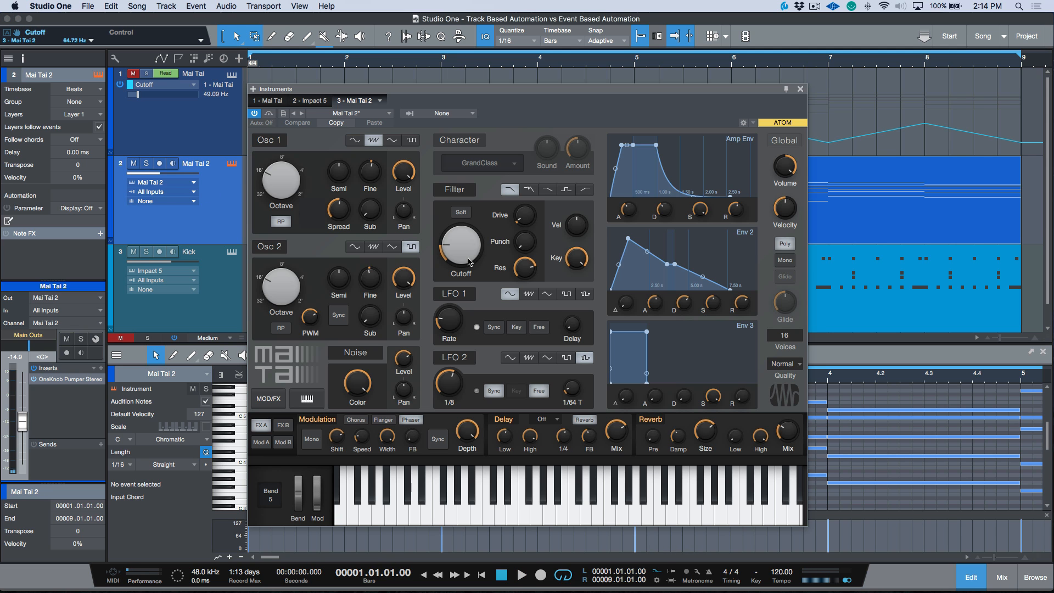
mouse_move(460, 247)
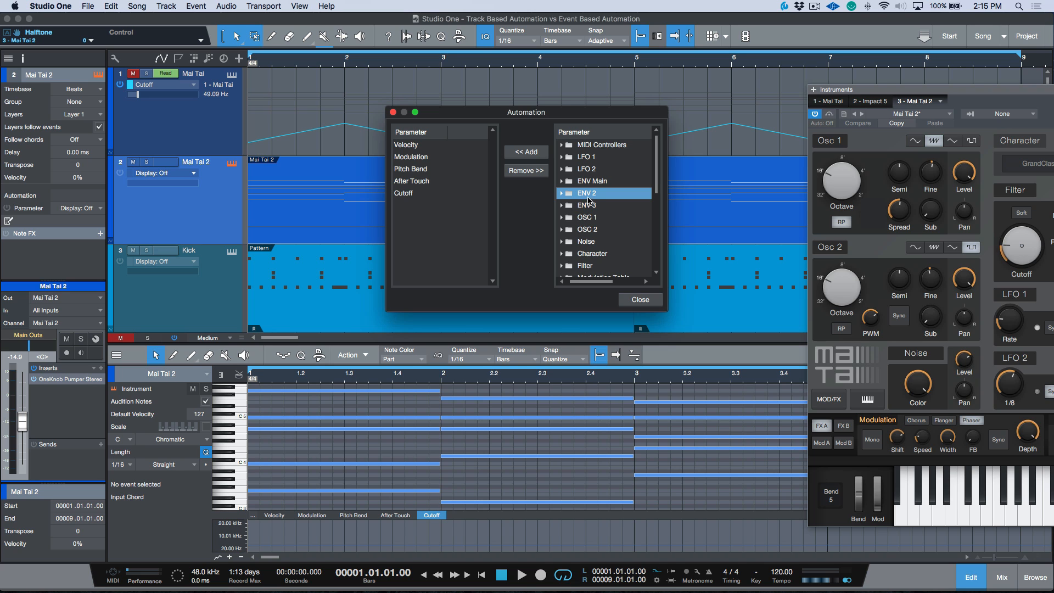
- Add ENV 2 Attack to the part's parameters, remove it again, finish the Automation dialog and close Mai Tai 2
left_click(562, 193)
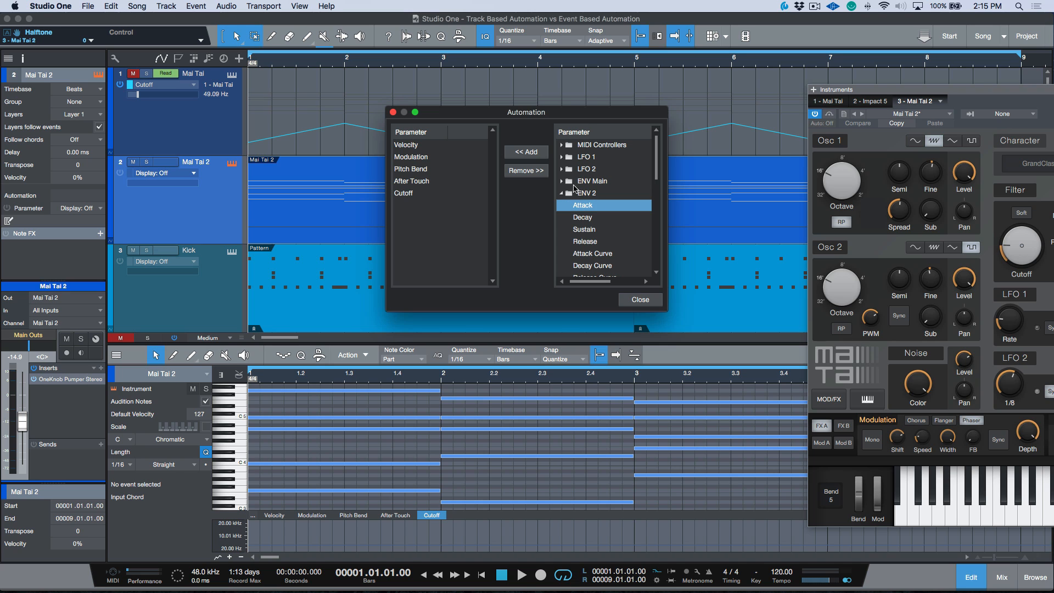
left_click(526, 152)
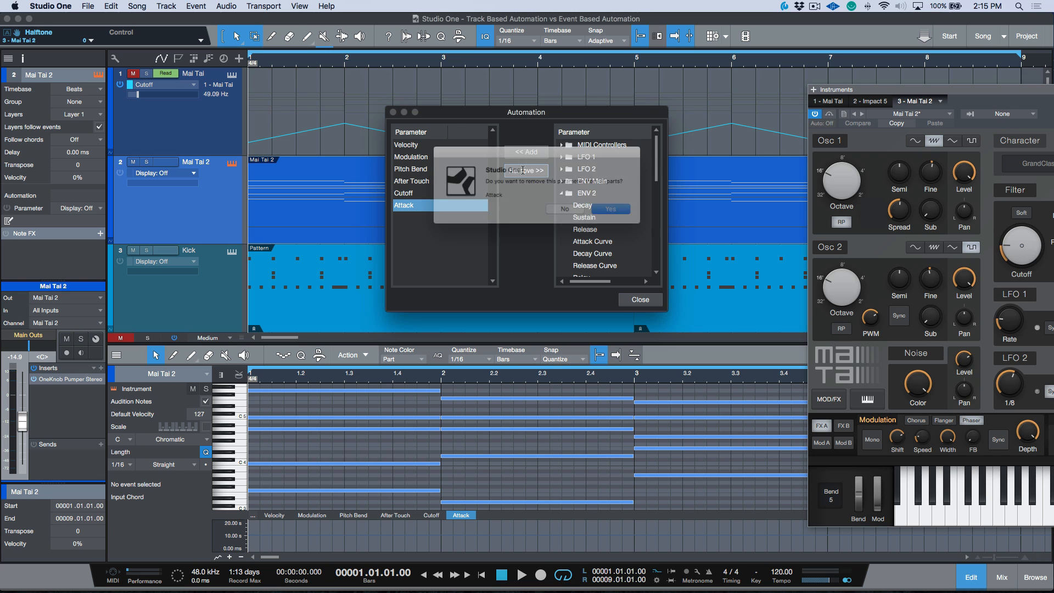
left_click(608, 208)
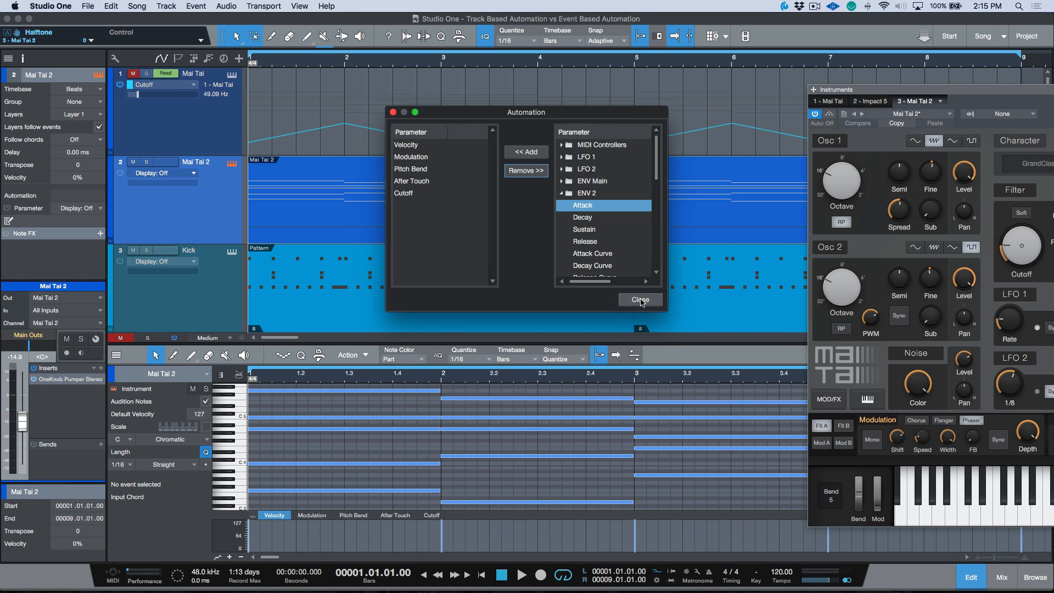
left_click(638, 298)
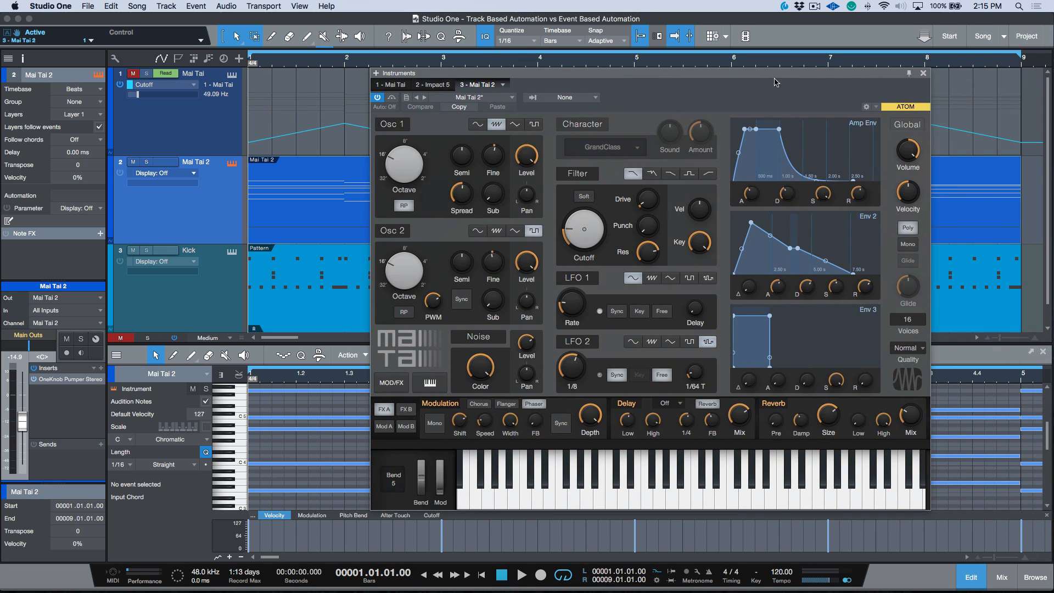
left_click(923, 72)
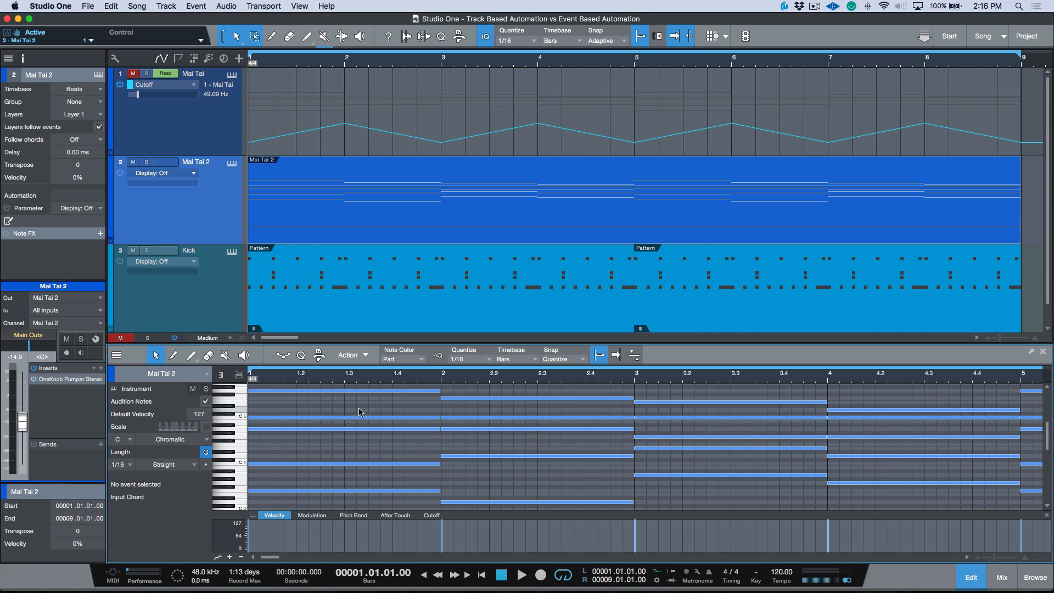
left_click(431, 515)
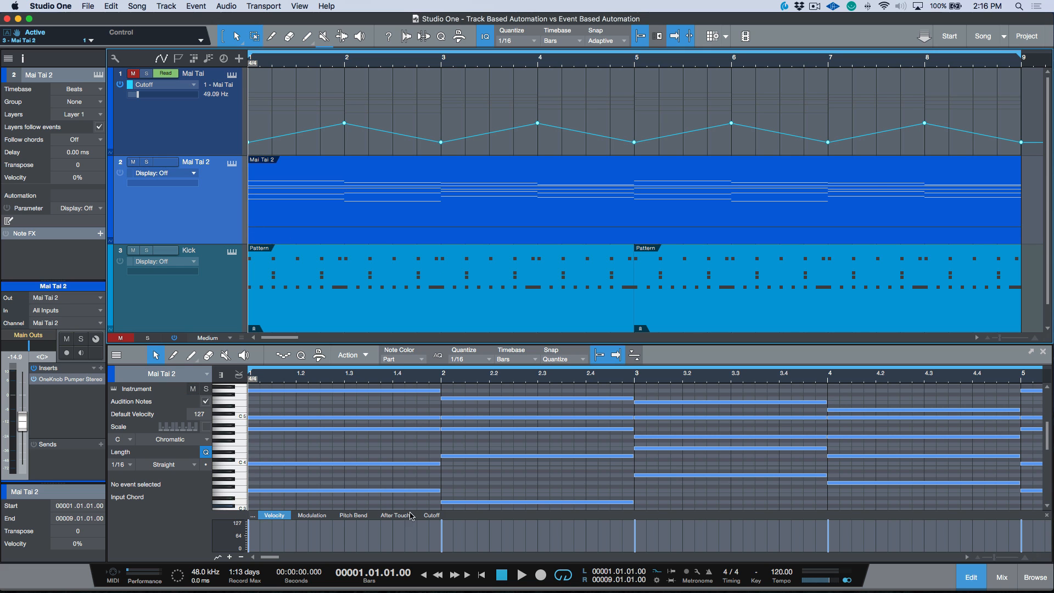
left_click(431, 515)
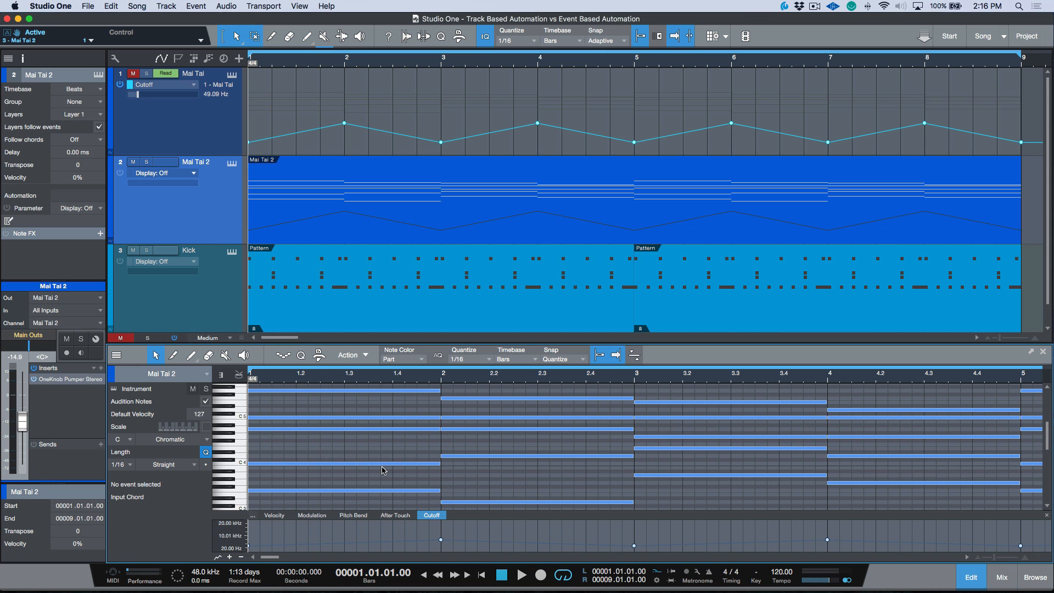
mouse_move(440, 232)
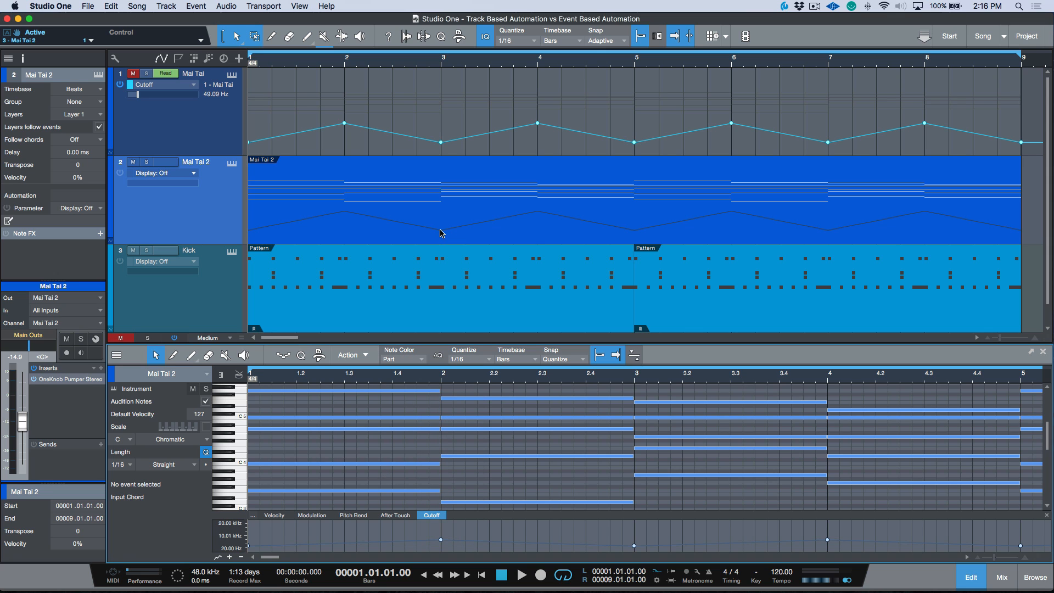
mouse_move(424, 230)
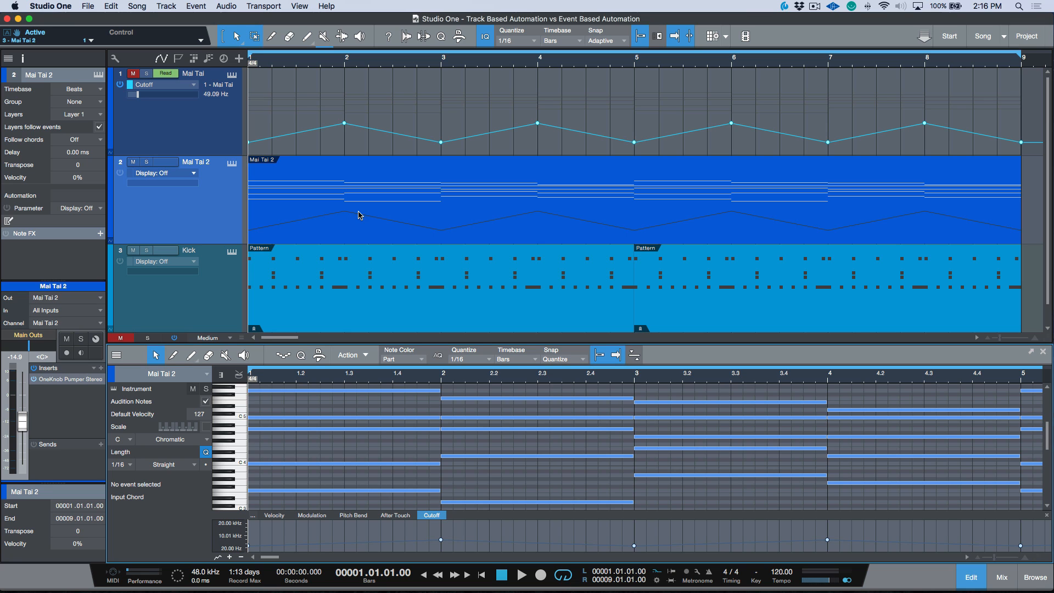
mouse_move(200, 202)
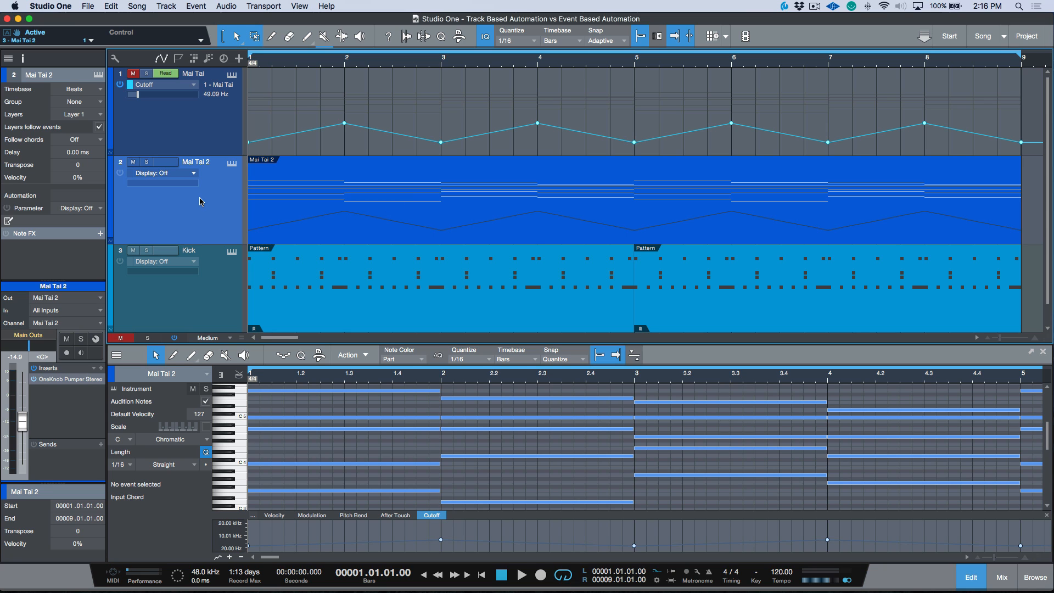
left_click(162, 172)
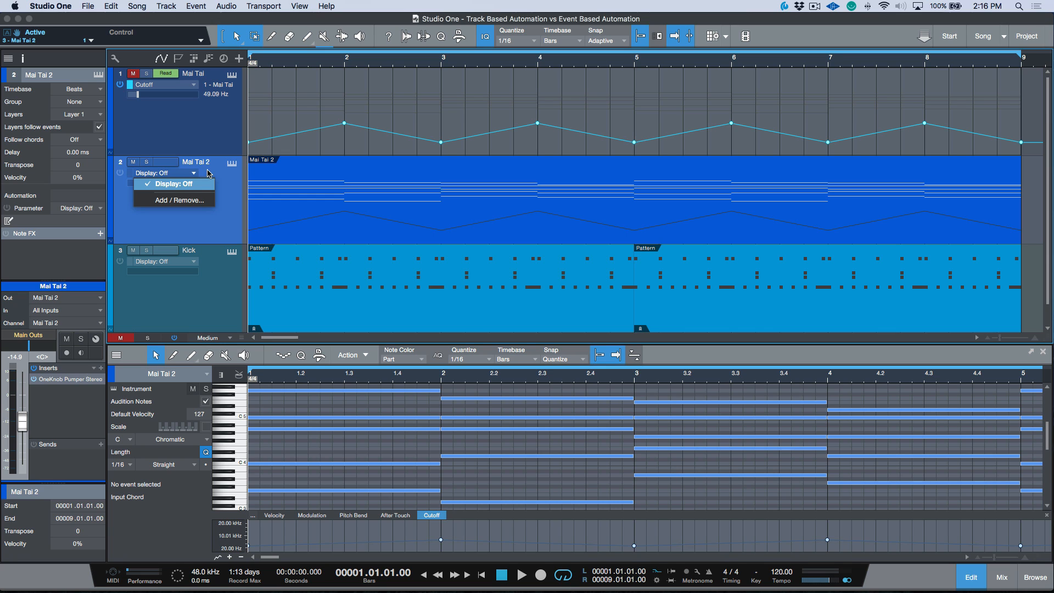
left_click(172, 183)
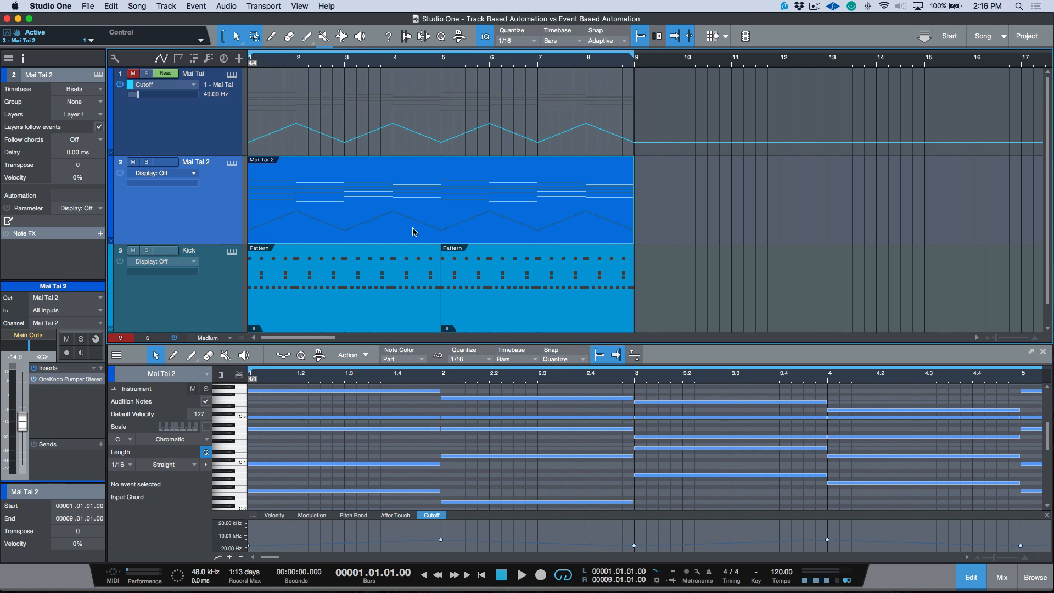
mouse_move(384, 204)
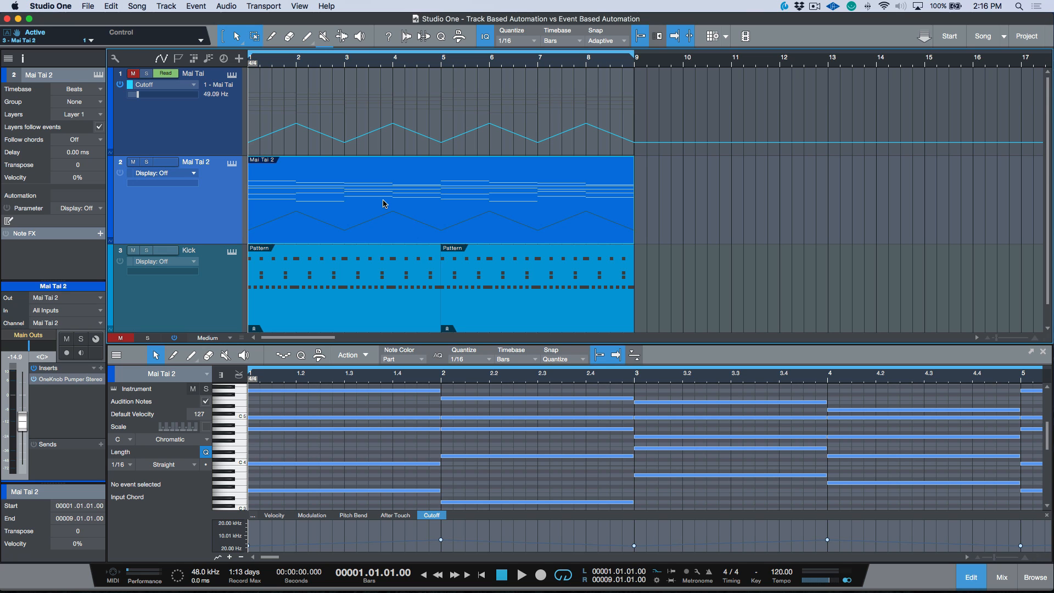
mouse_move(377, 199)
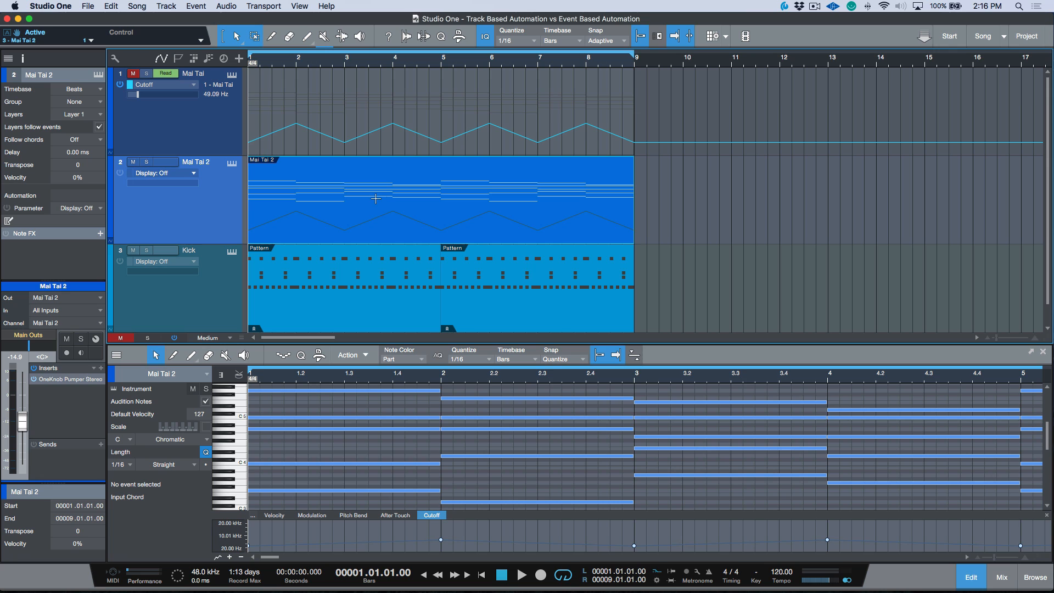
mouse_move(377, 181)
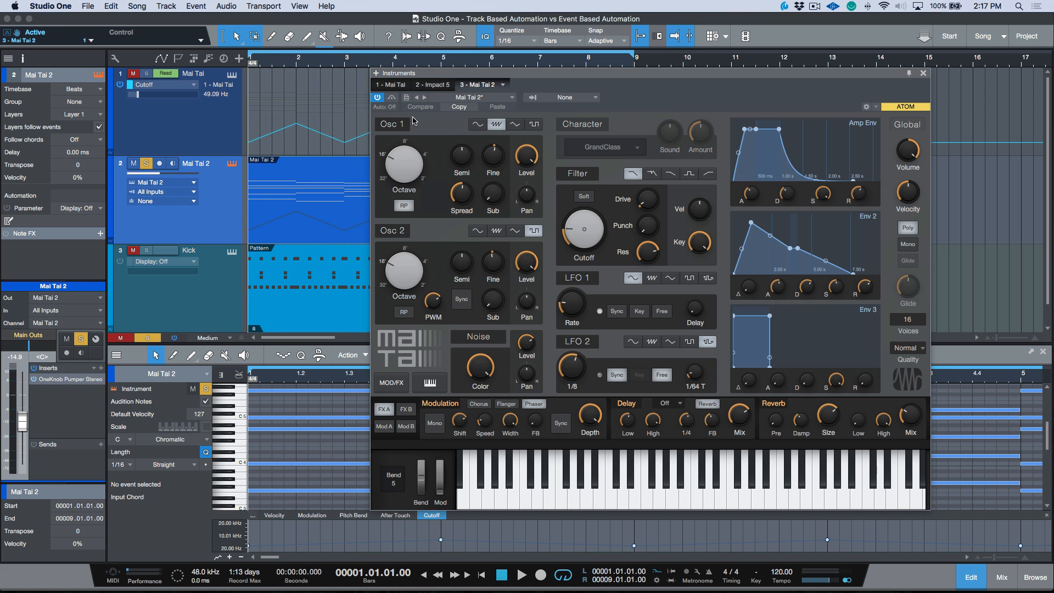
mouse_move(268, 230)
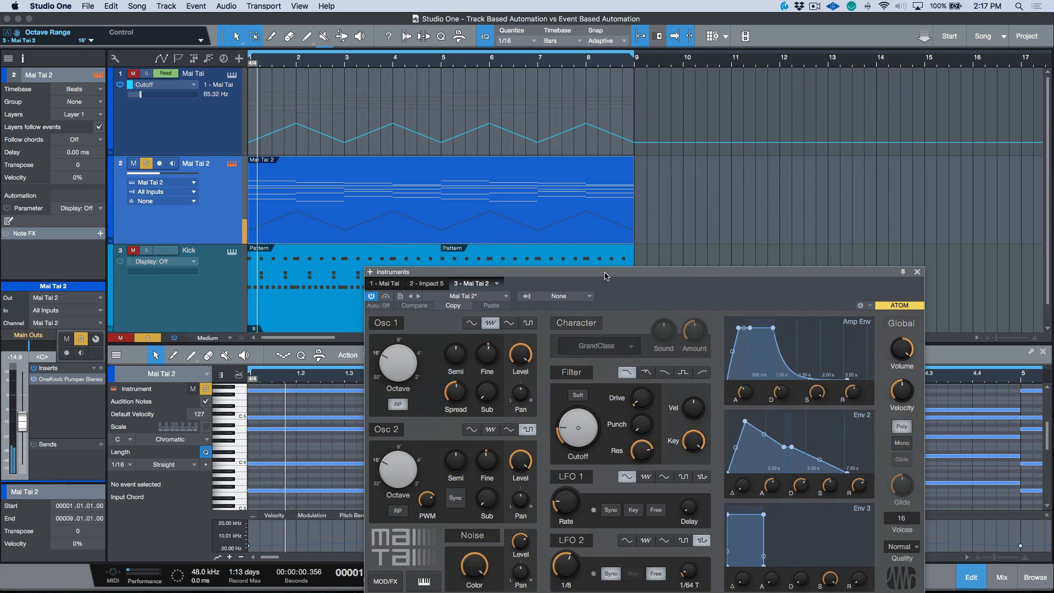
- Move the Mai Tai 2 synth clear of the tracks and sweep its filter Cutoff
left_click_drag(576, 431, 576, 417)
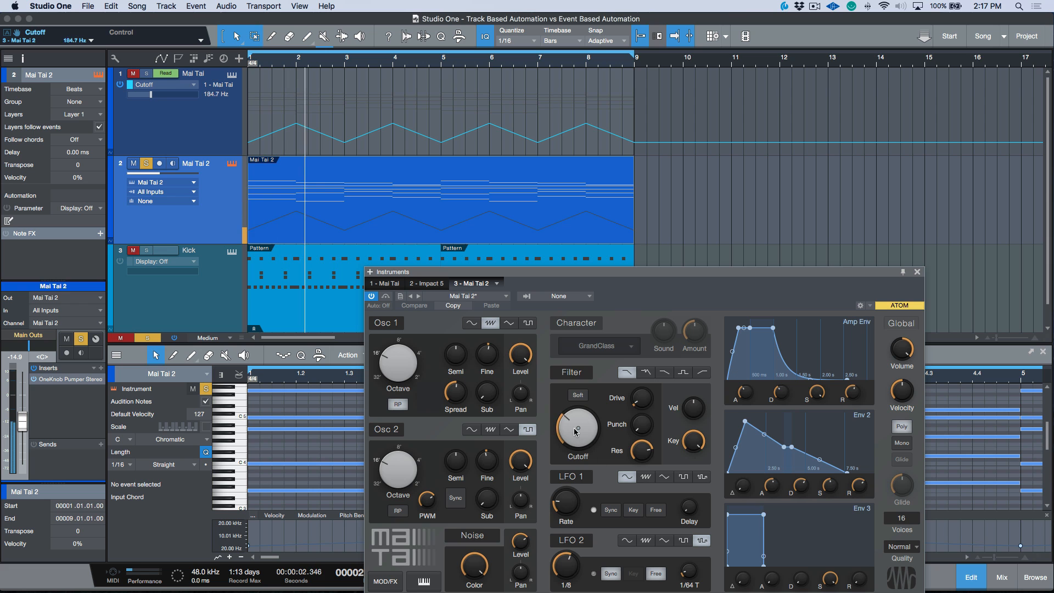
left_click_drag(576, 430, 576, 443)
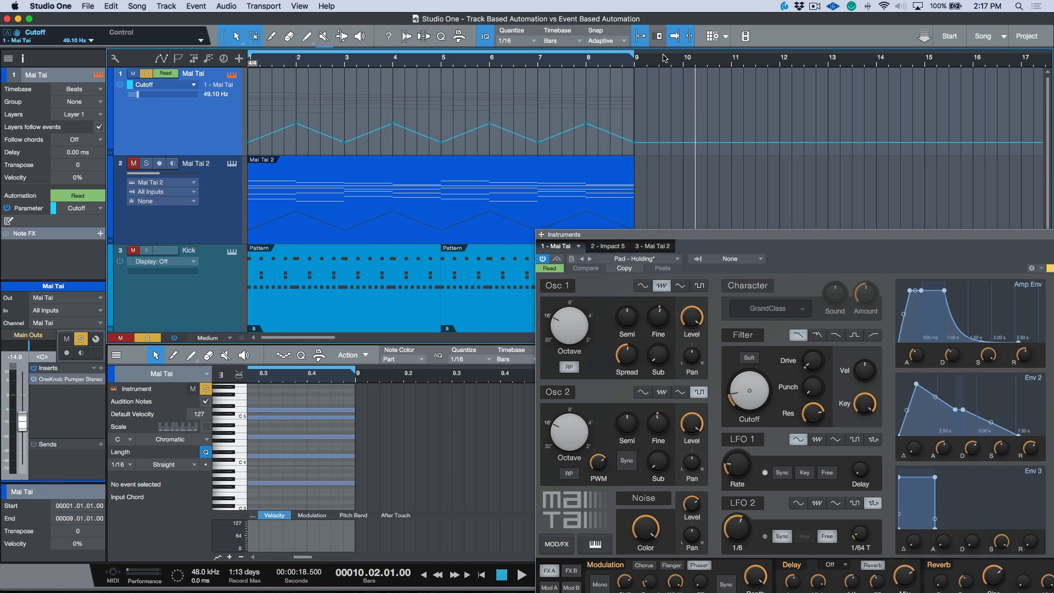
mouse_move(217, 105)
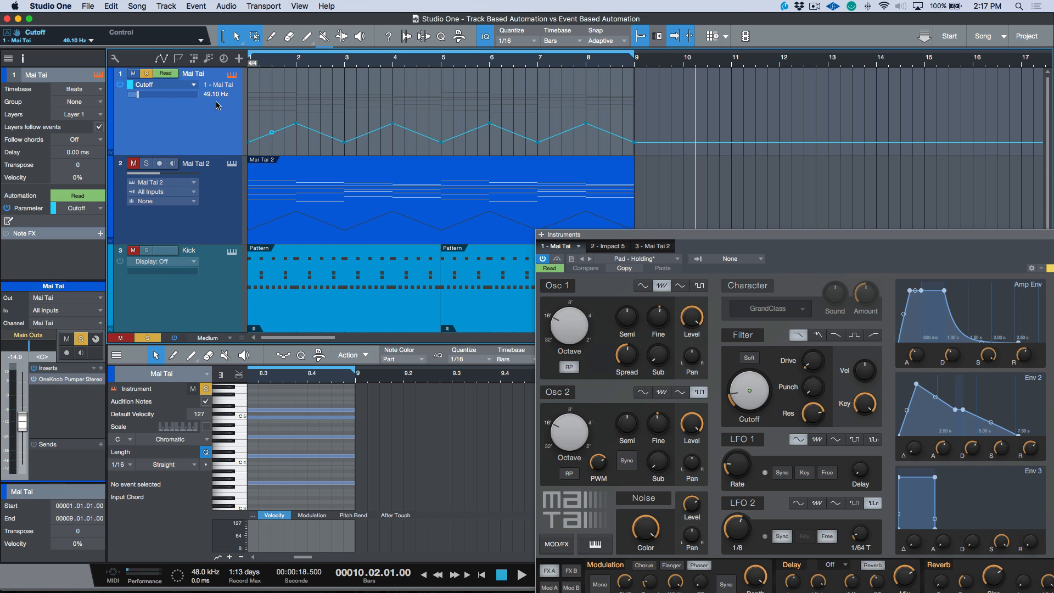
- Select the Mai Tai 2 track and turn its filter Cutoff knob
left_click(195, 163)
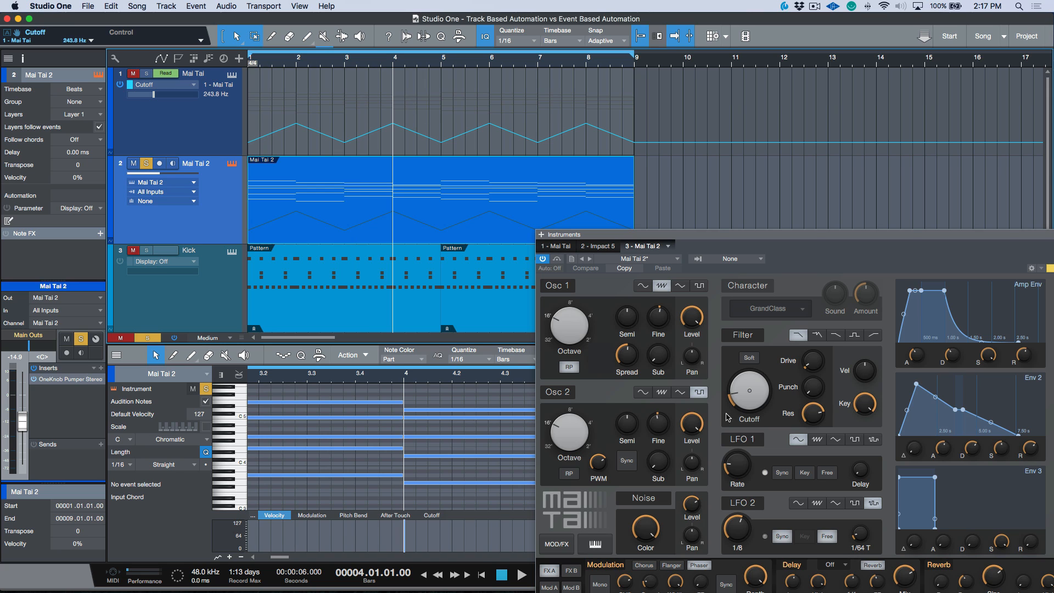
left_click_drag(748, 390, 748, 417)
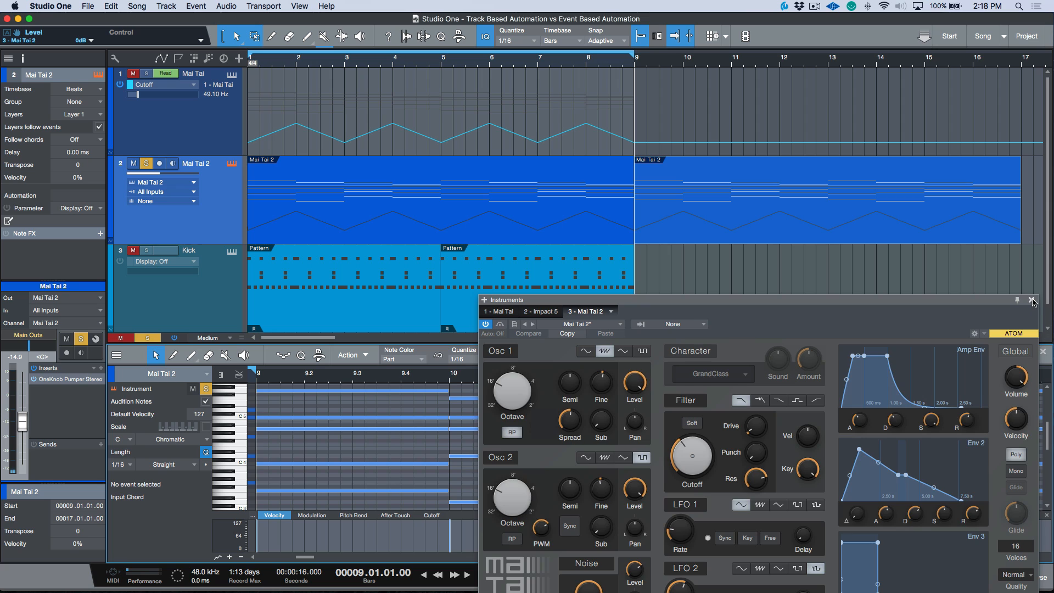
- Close the synth and show the copied Mai Tai 2 part's Cutoff automation lane in the editor
left_click(1033, 299)
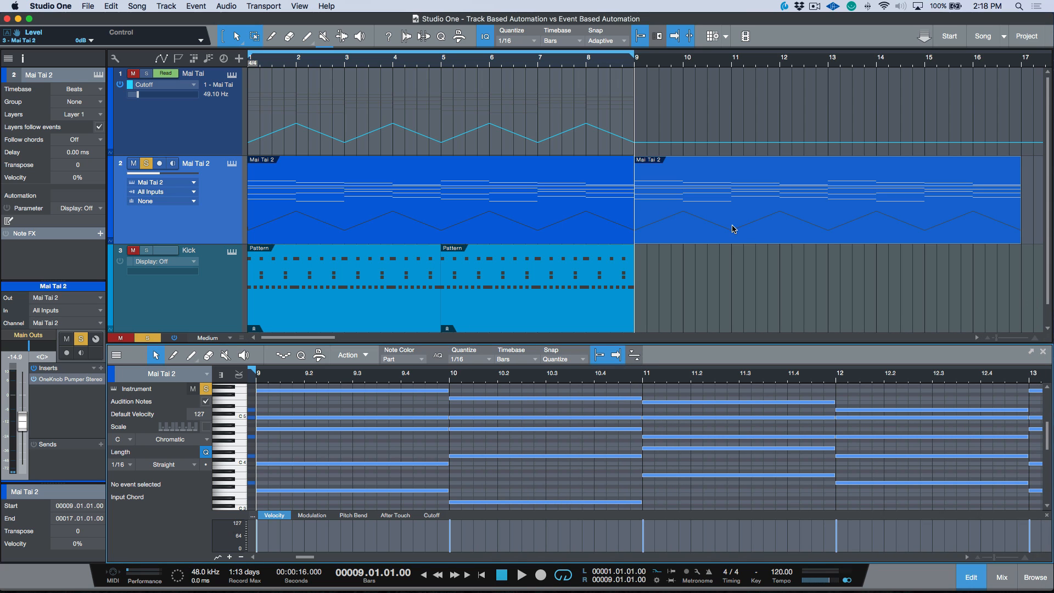
left_click(430, 515)
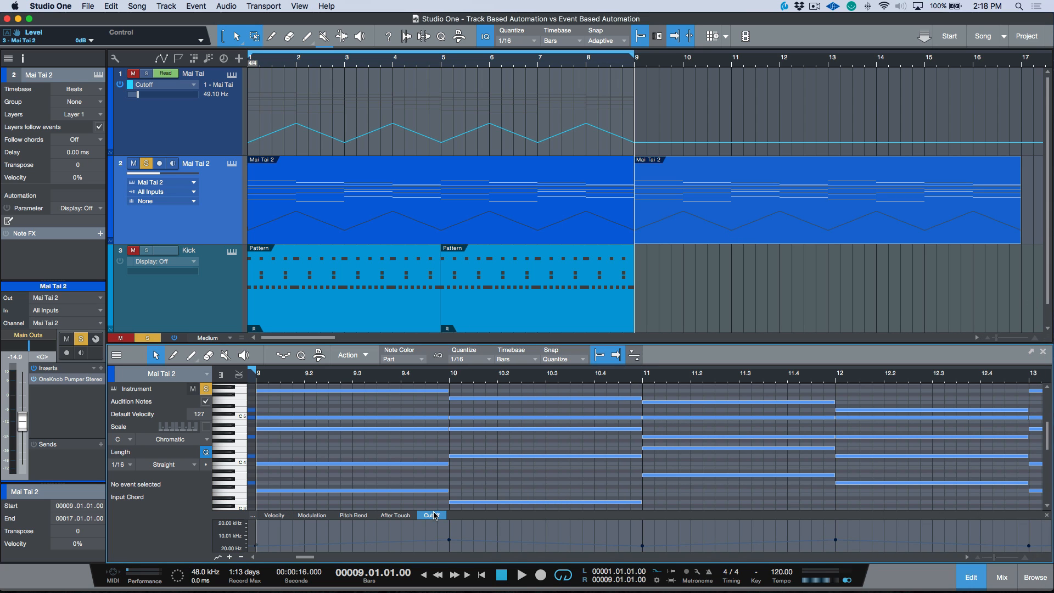
mouse_move(758, 232)
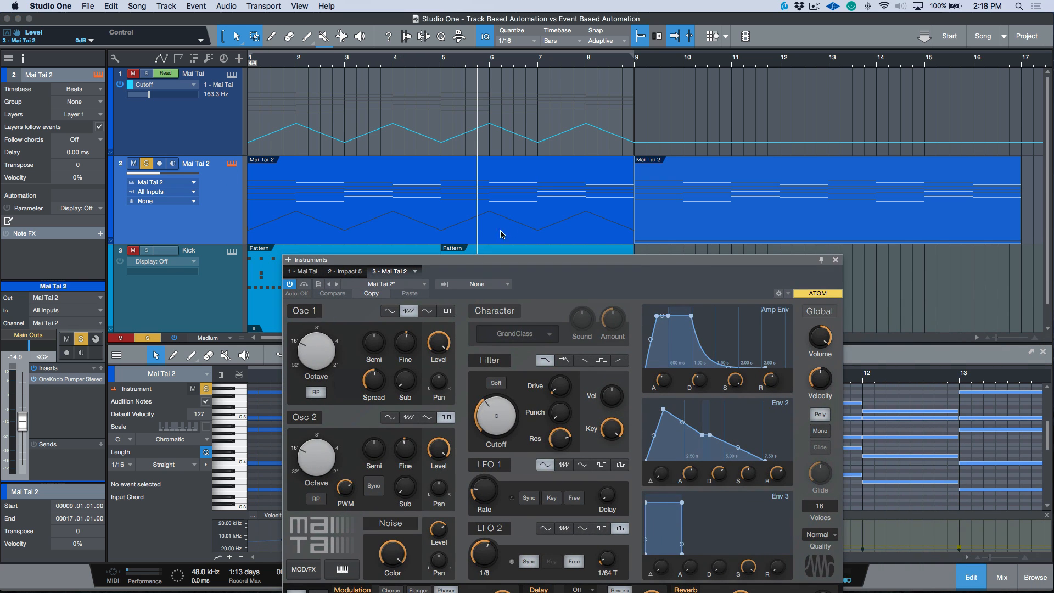
- Sweep the Mai Tai 2 filter Cutoff down to 20 Hz and back up during playback
left_click_drag(497, 412, 497, 417)
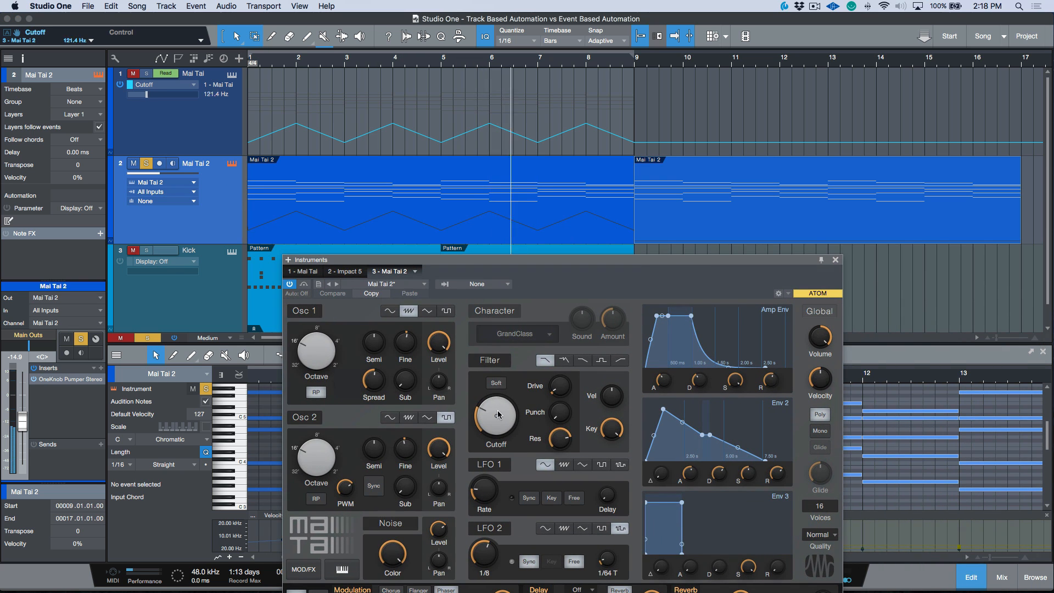
left_click_drag(497, 415, 497, 424)
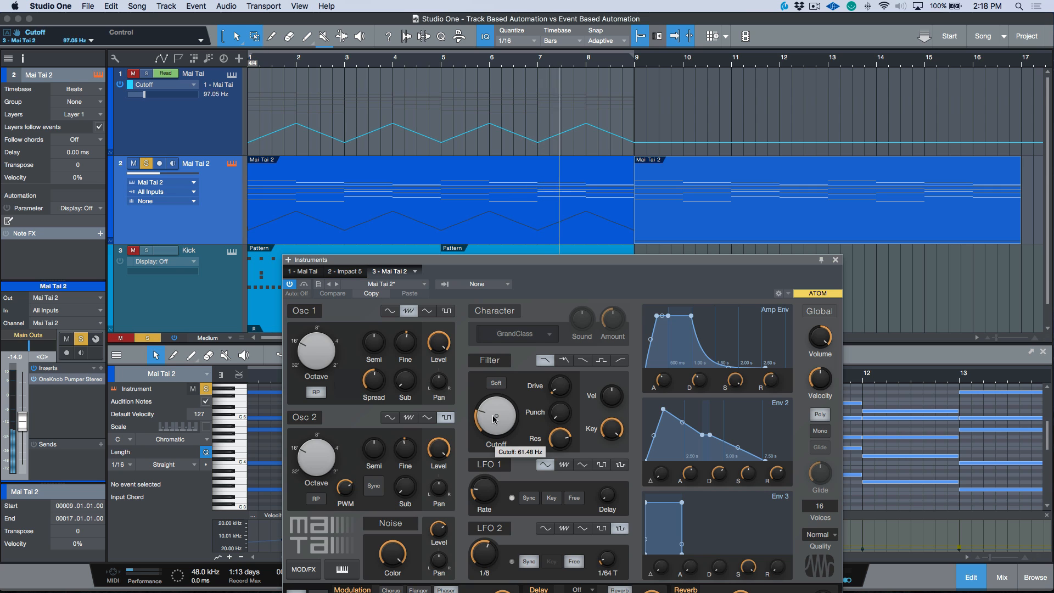
left_click_drag(495, 415, 517, 402)
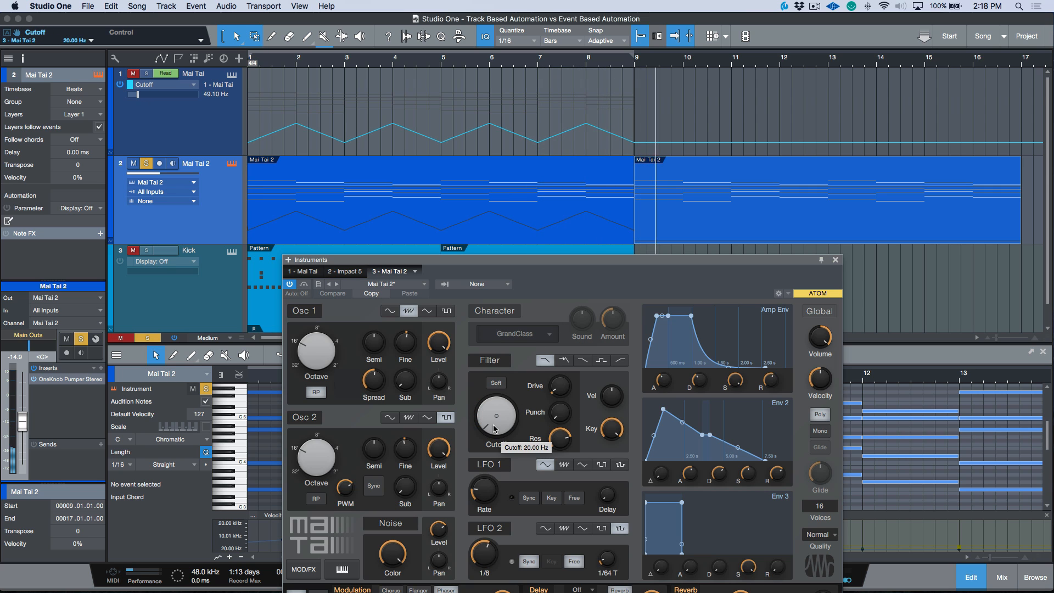
mouse_move(525, 408)
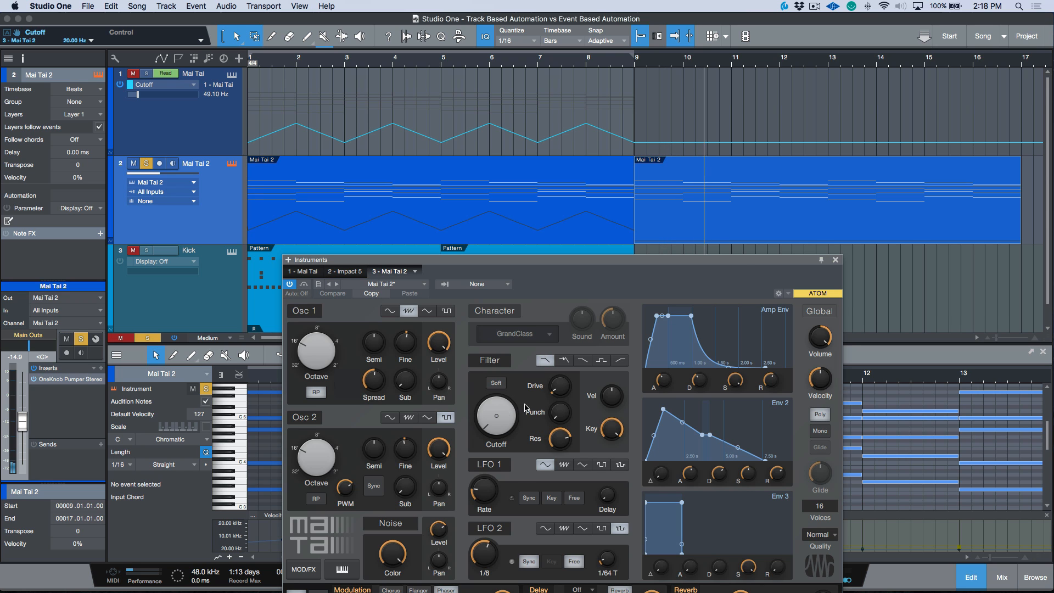
left_click_drag(496, 417, 495, 377)
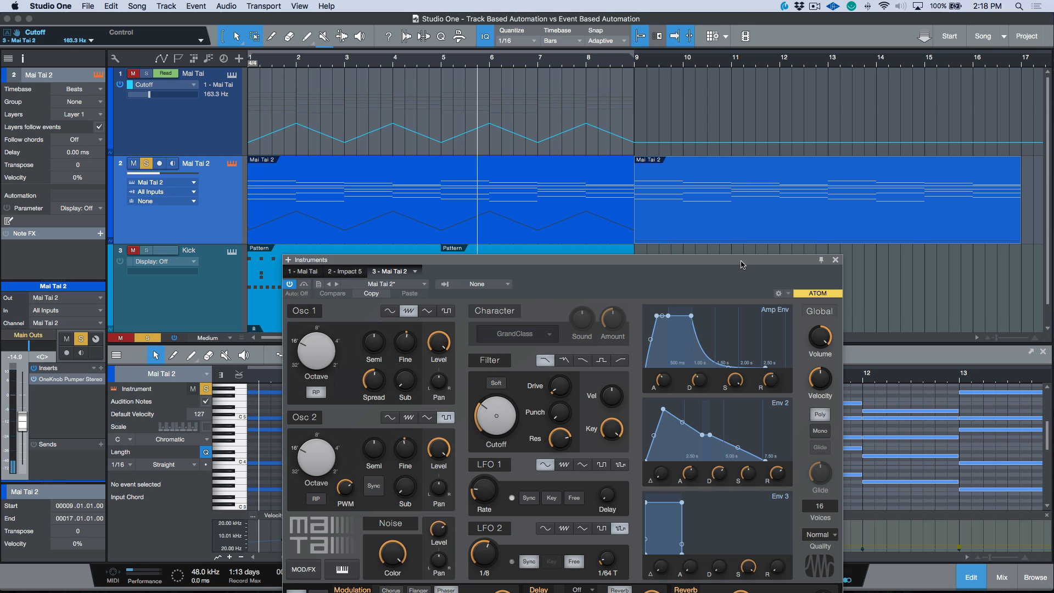